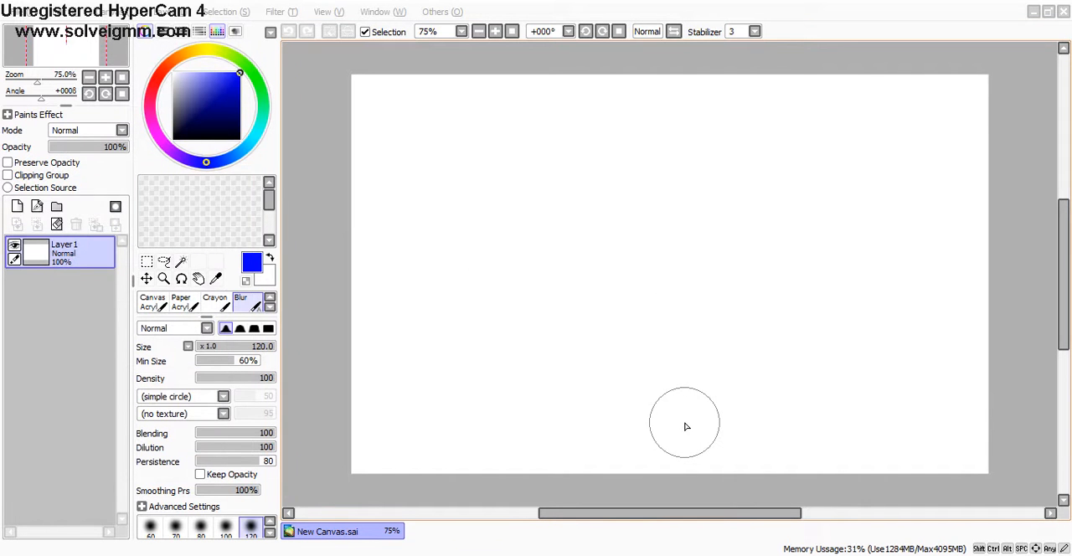
pyautogui.moveTo(663, 403)
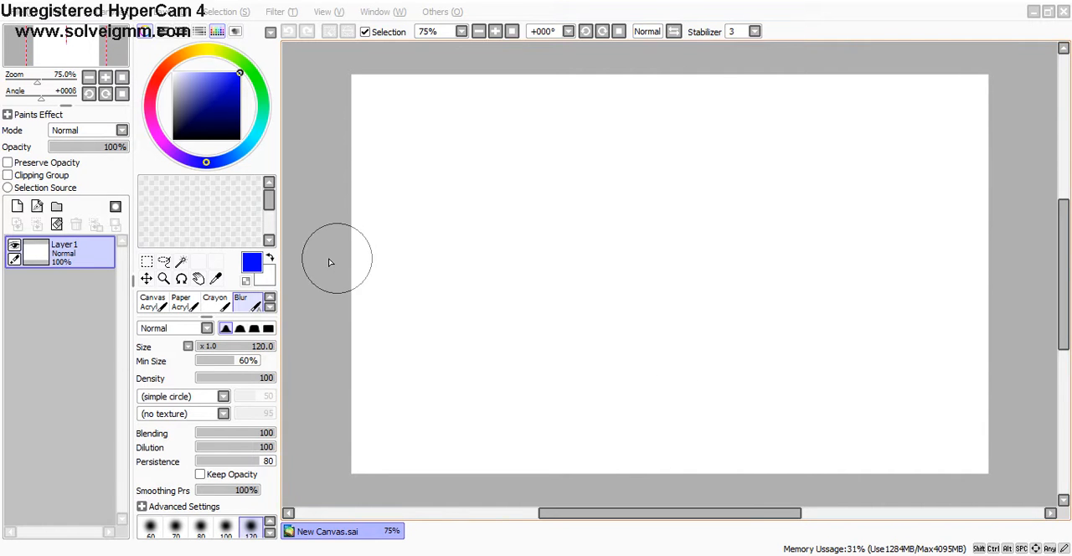
pyautogui.moveTo(704, 239)
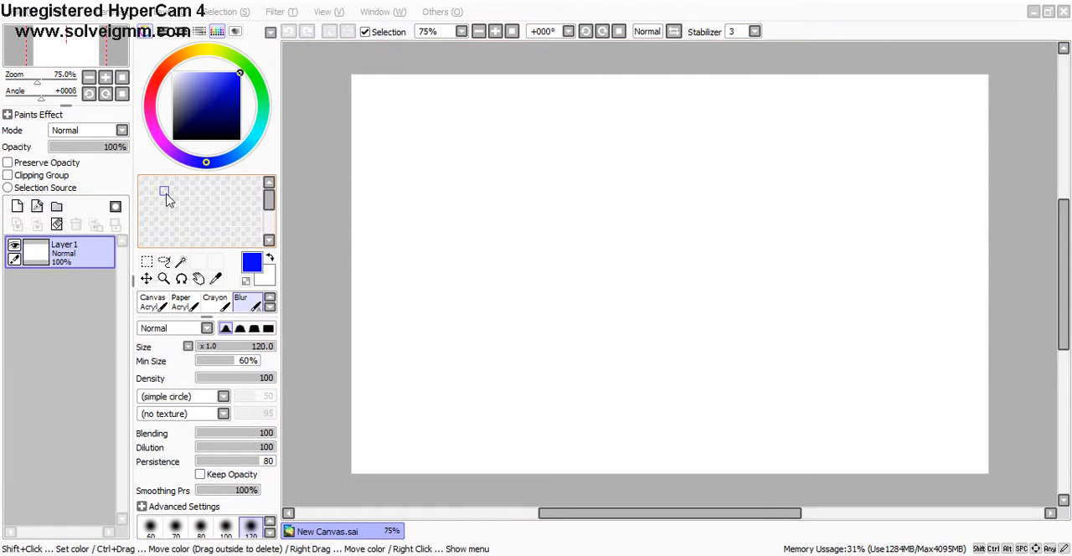
pyautogui.moveTo(481, 191)
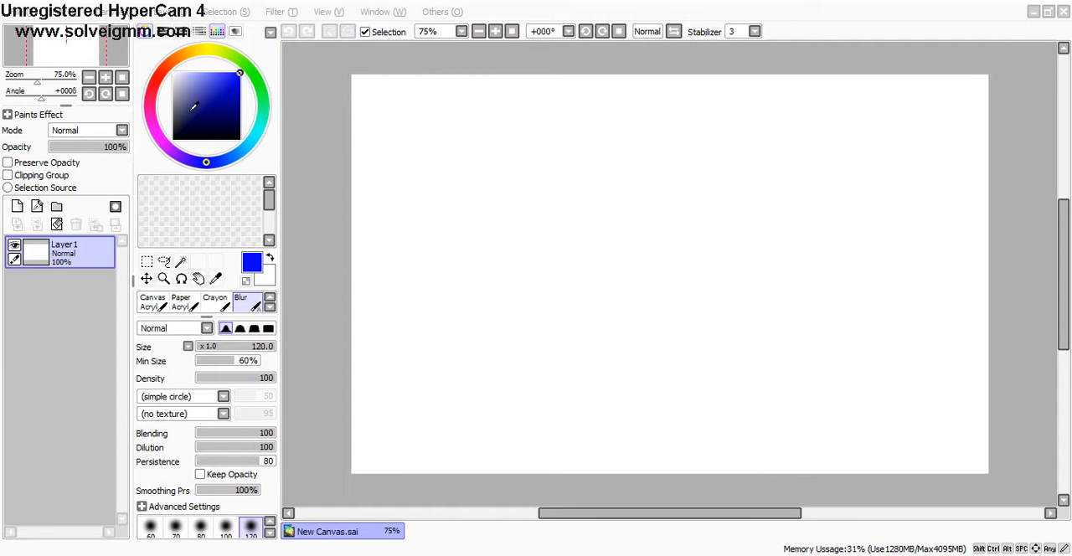
pyautogui.moveTo(154, 132)
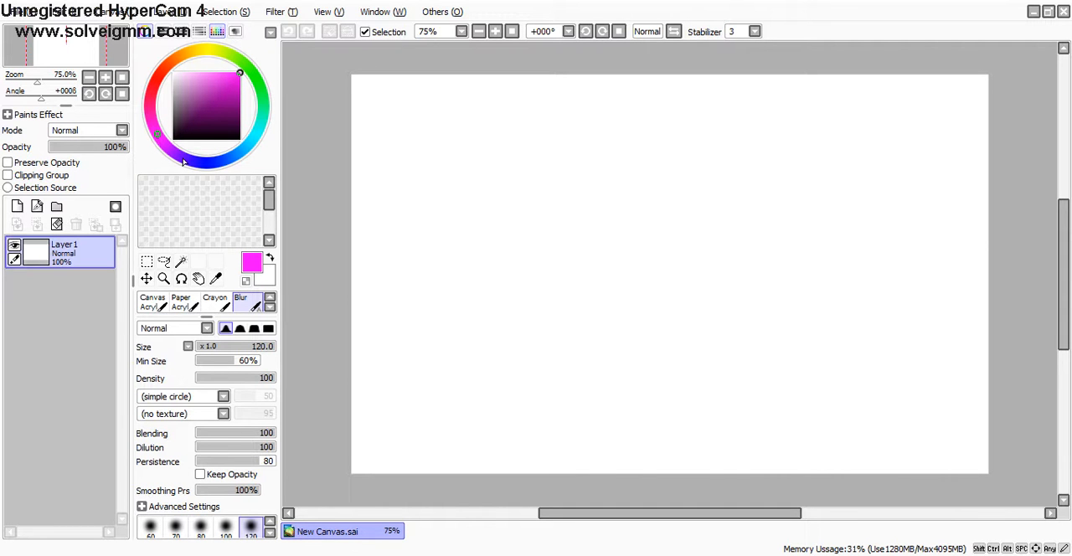
pyautogui.moveTo(127, 337)
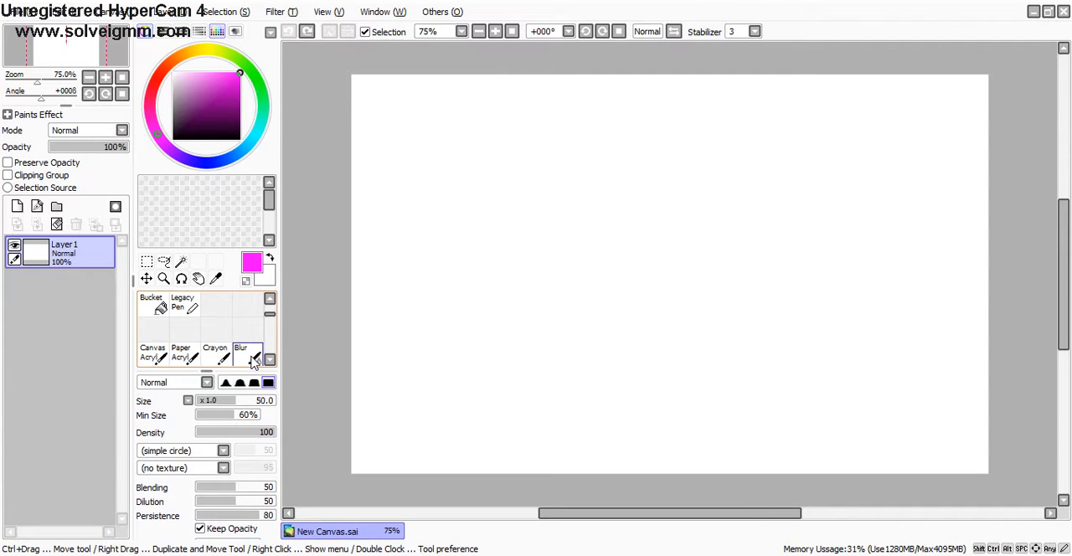
# Step: Make Canvas Acryl the active brush, with Blending 50, Dilution 0 and Persistence 74
pyautogui.click(255, 356)
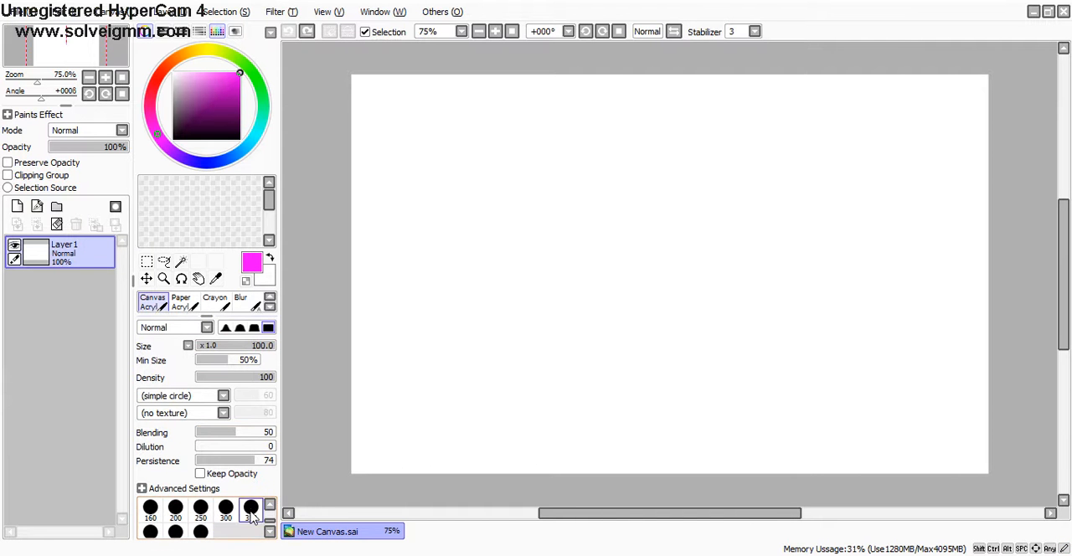
# Step: Paint the whole canvas magenta at brush size 500 and rename Layer1 to 'Backround'
pyautogui.click(251, 508)
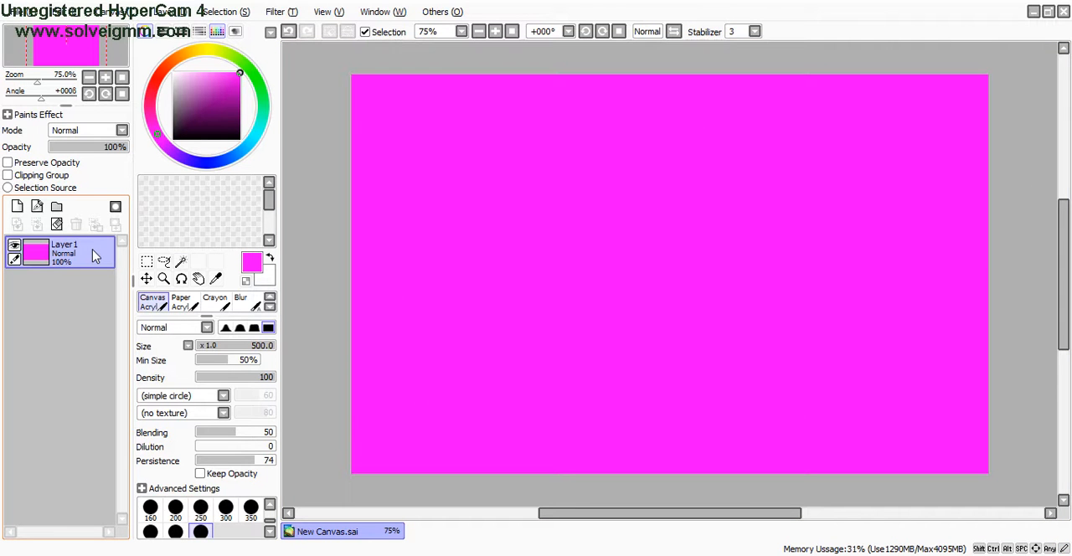
pyautogui.doubleClick(64, 251)
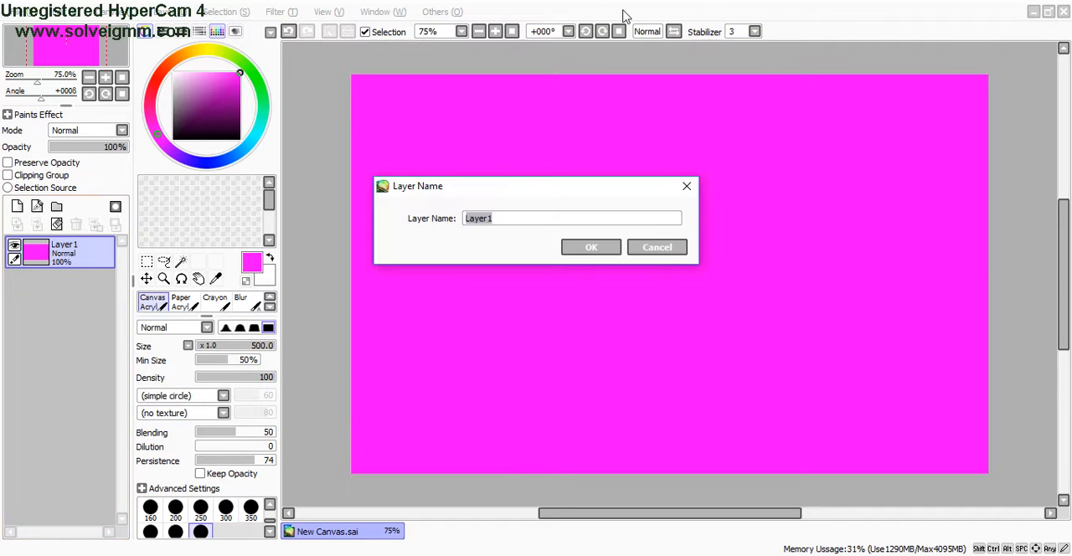
pyautogui.write('B')
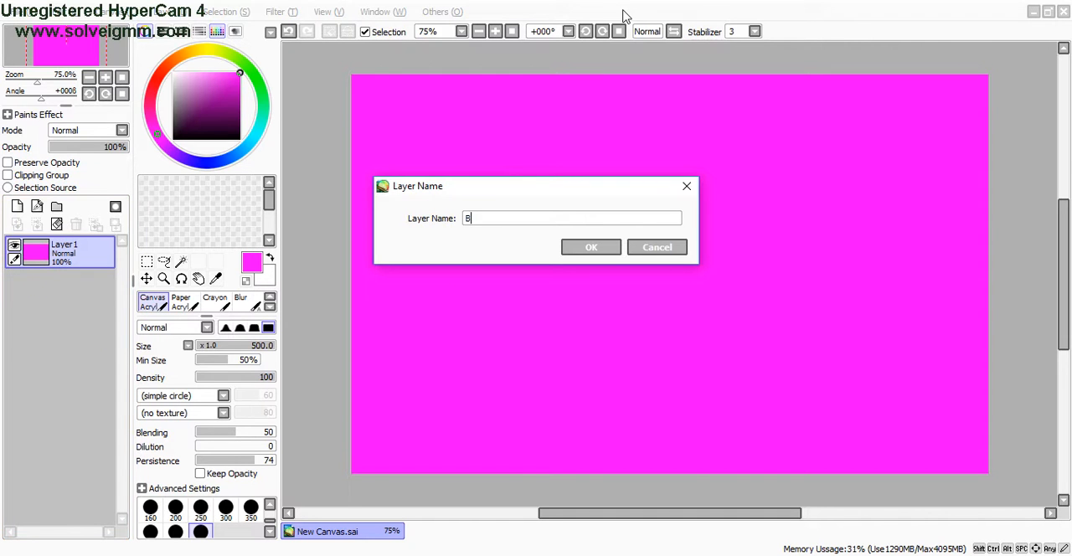
pyautogui.write('ackround')
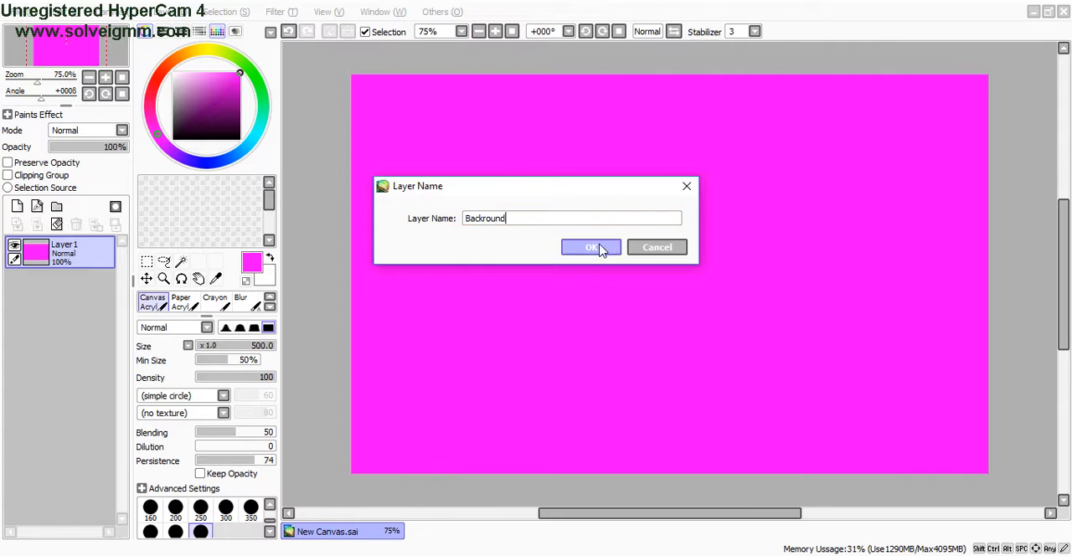
pyautogui.click(591, 246)
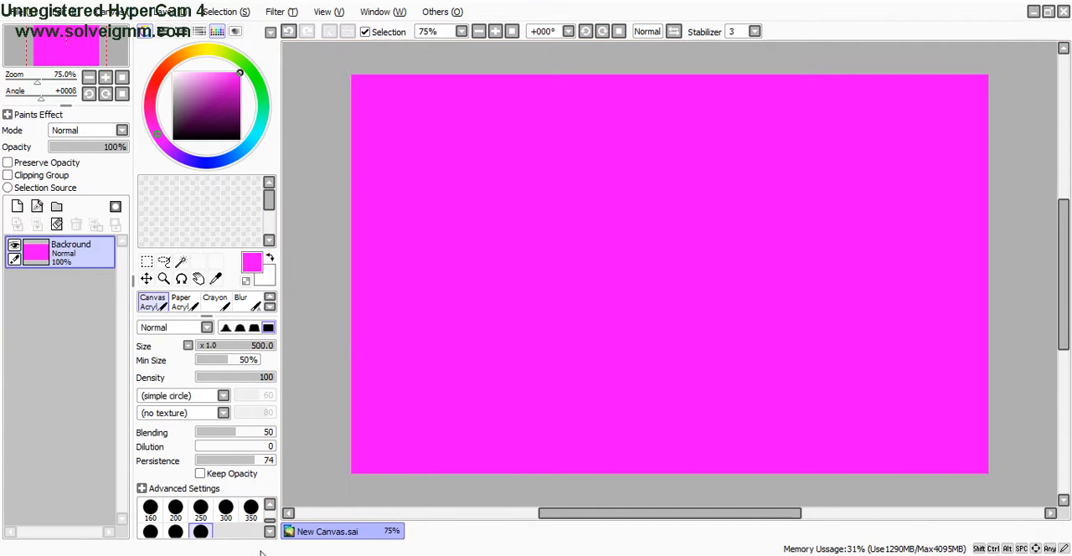
pyautogui.moveTo(105, 341)
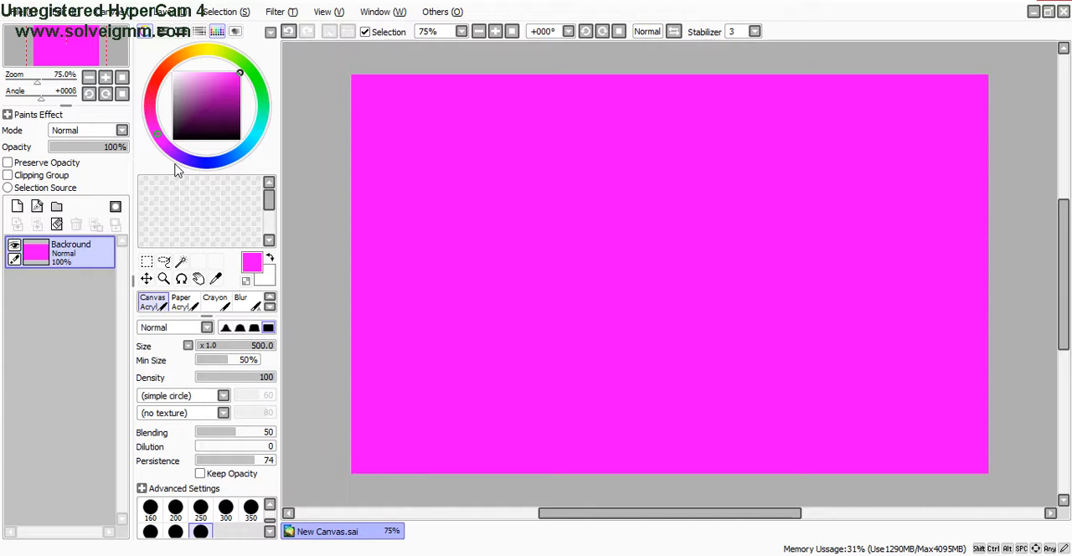
# Step: Pick blue at brush size 250 and paint a wide blue patch across the canvas centre
pyautogui.click(205, 162)
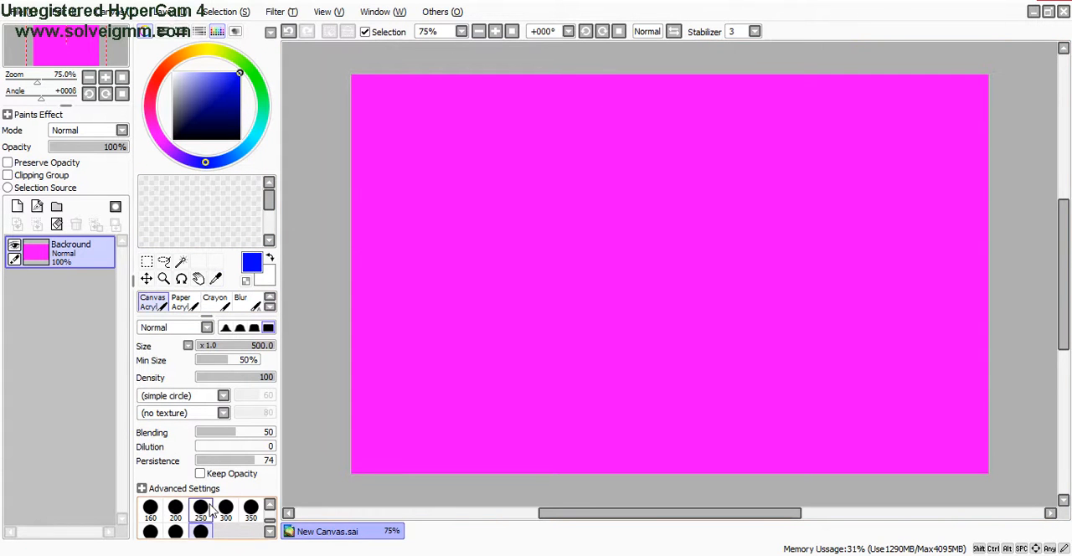
pyautogui.click(200, 506)
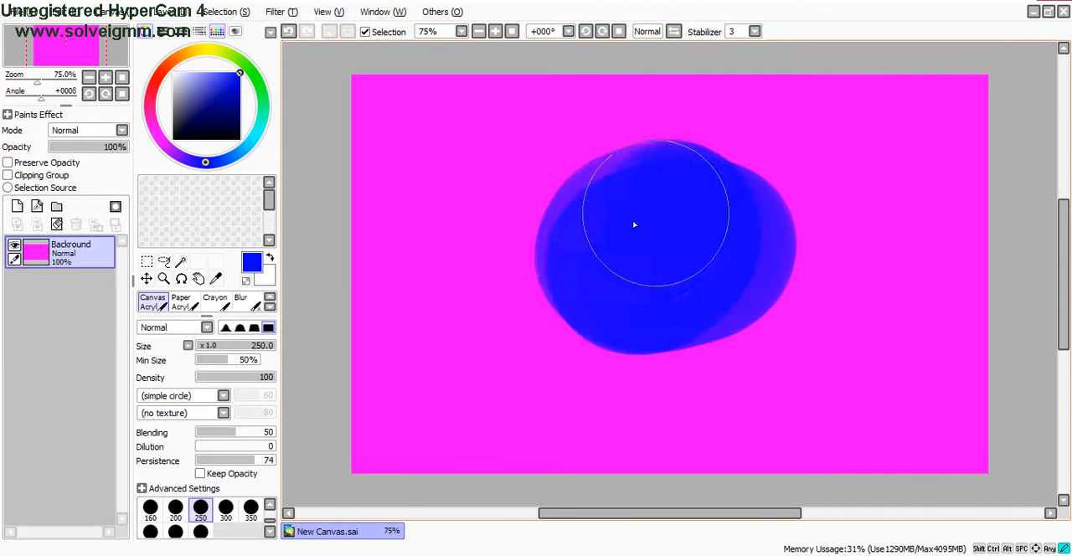
pyautogui.moveTo(634, 224); pyautogui.dragTo(626, 192)
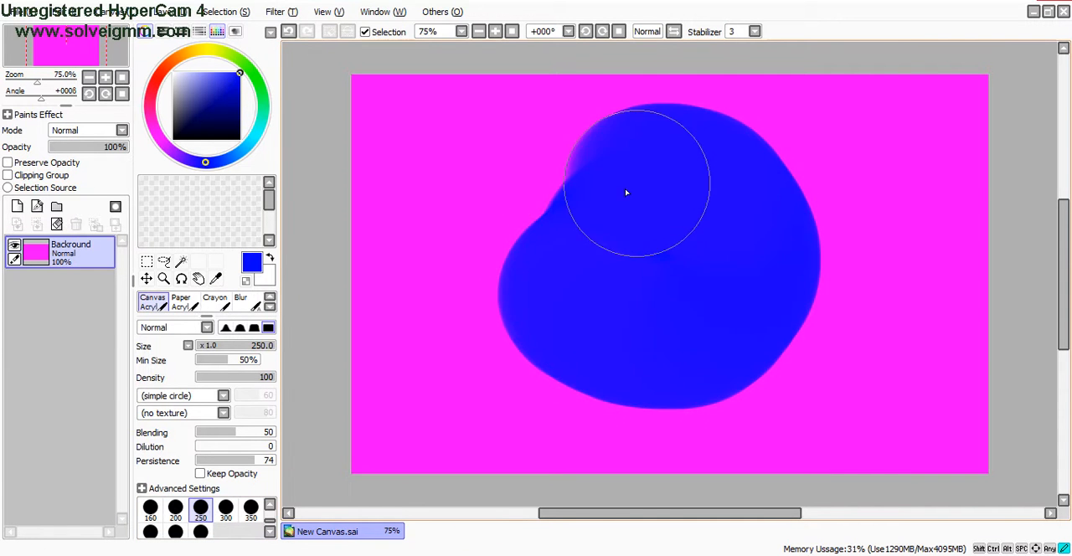
pyautogui.click(241, 298)
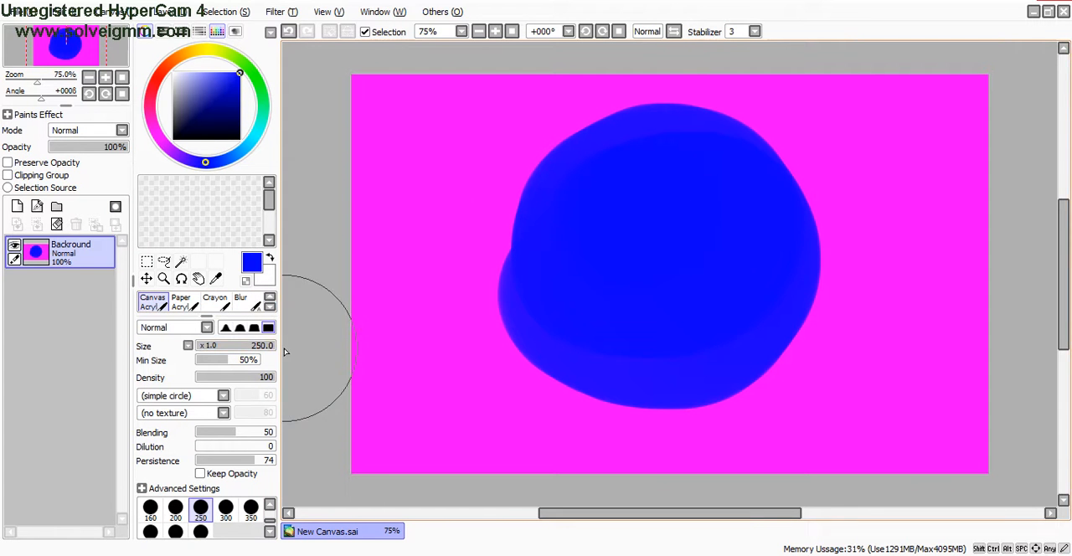
pyautogui.moveTo(285, 352); pyautogui.dragTo(636, 347)
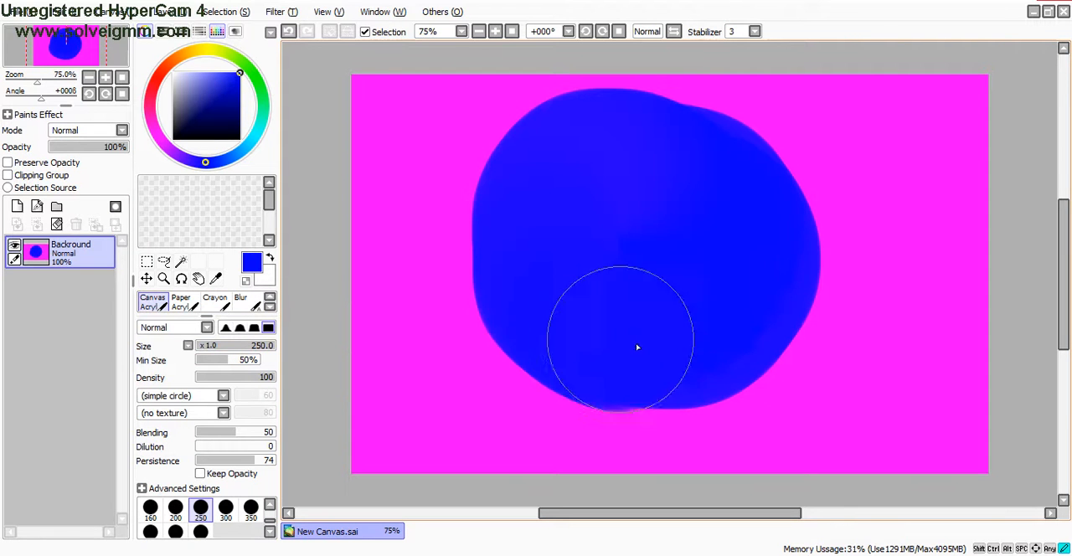
pyautogui.moveTo(637, 347); pyautogui.dragTo(527, 315)
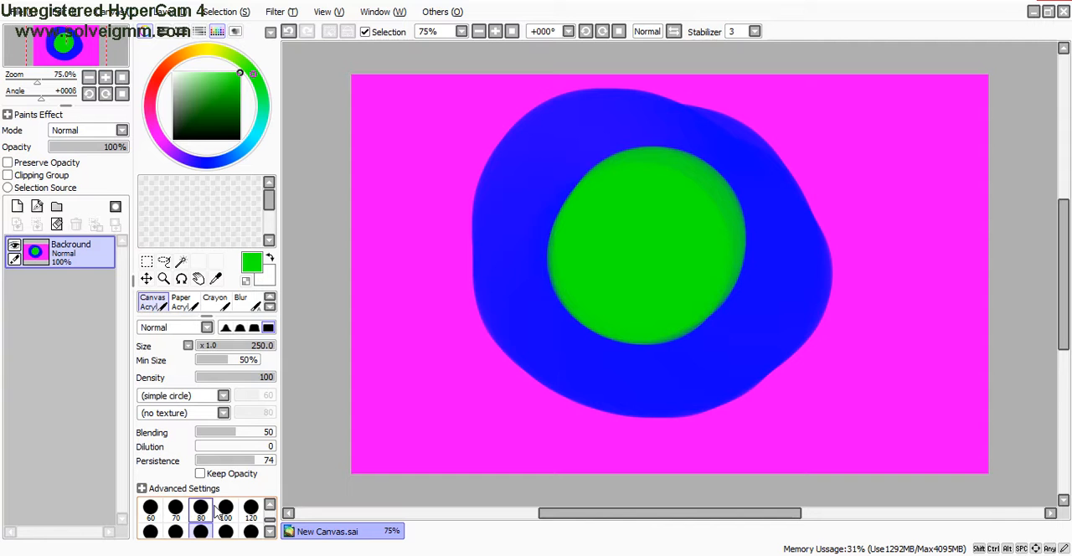
# Step: At brush size 80, dab a yellow ring with an orange-red centre inside the green circle
pyautogui.click(200, 508)
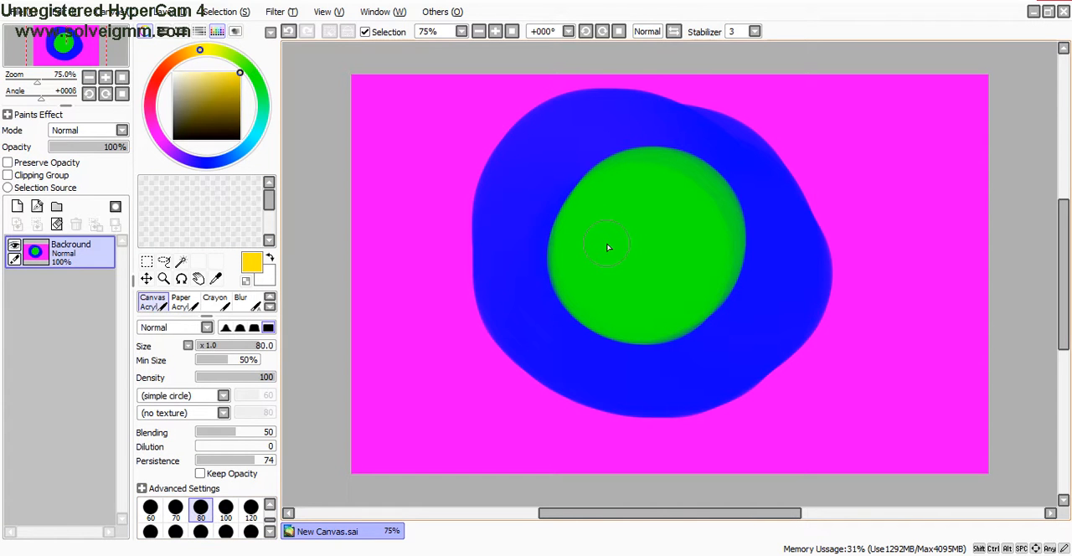
pyautogui.moveTo(657, 244)
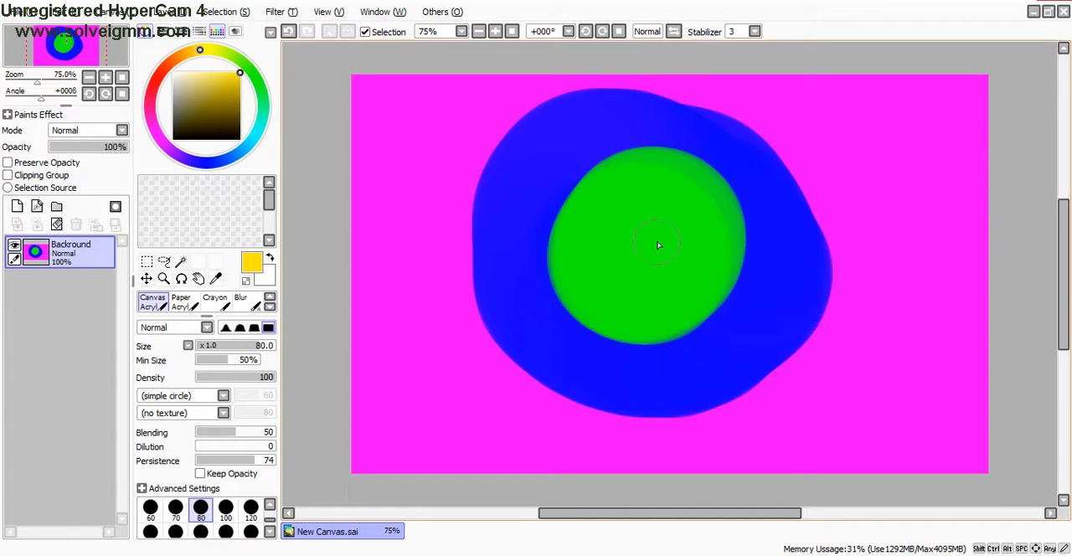
pyautogui.click(657, 245)
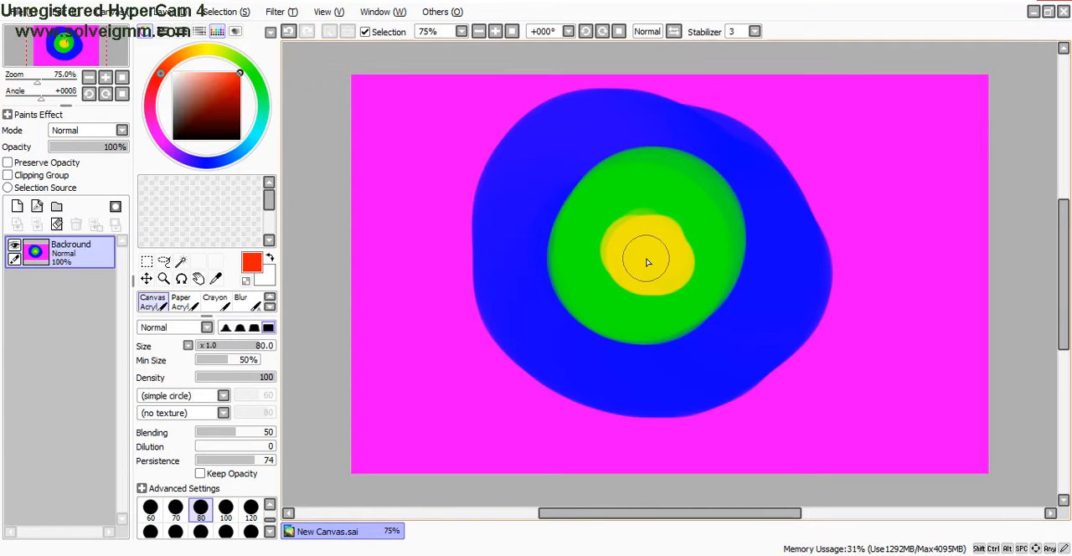
pyautogui.click(645, 262)
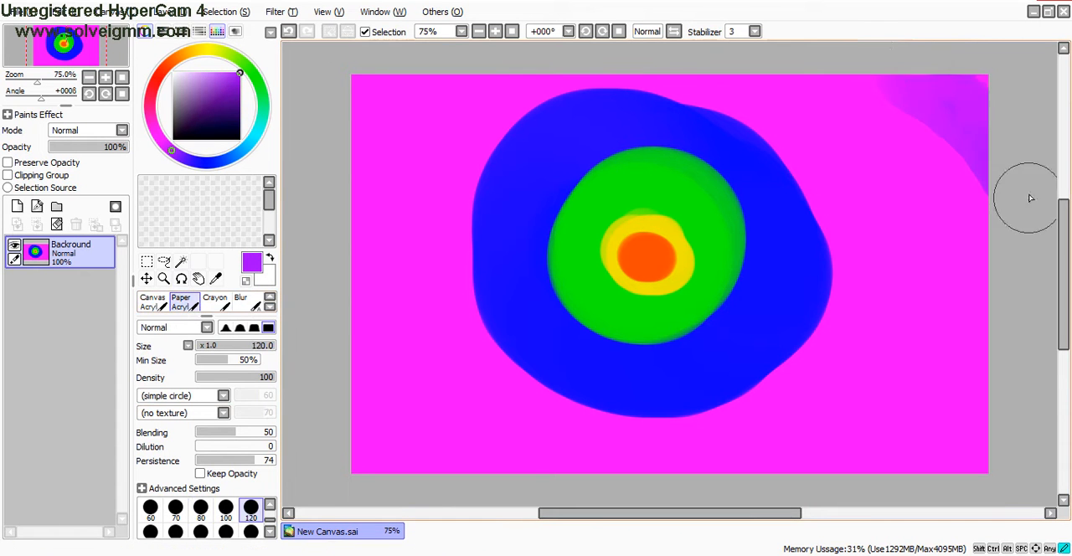
pyautogui.moveTo(410, 59)
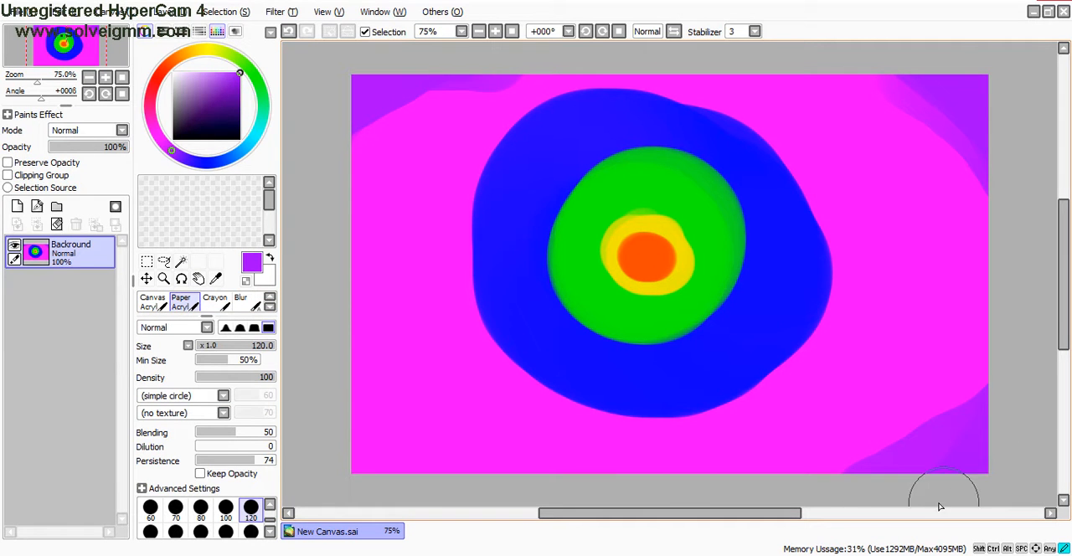
pyautogui.moveTo(329, 433)
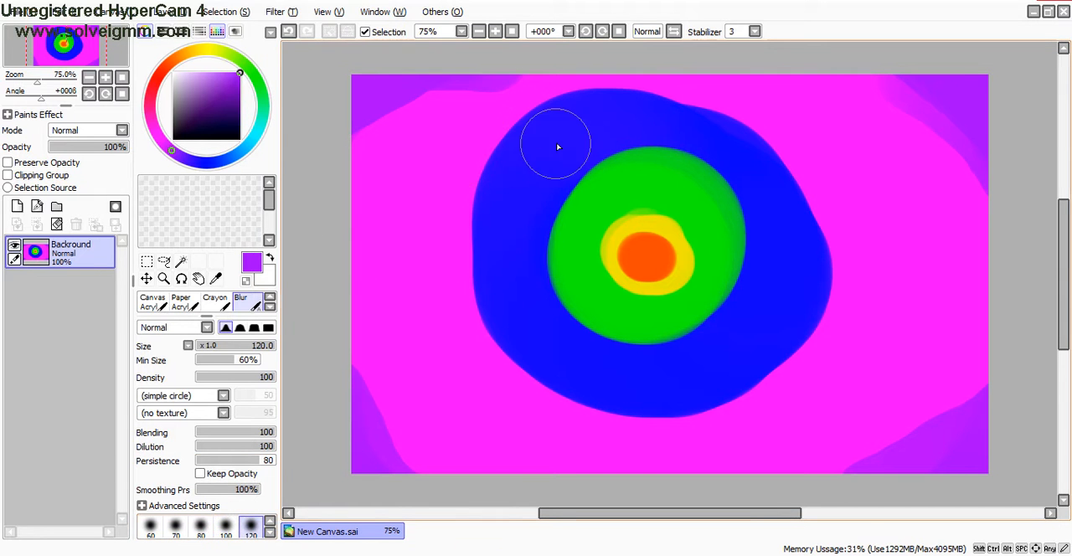
# Step: Blur the blue patch's edges into the magenta and the green circle's edge into the blue
pyautogui.moveTo(557, 147); pyautogui.dragTo(540, 400)
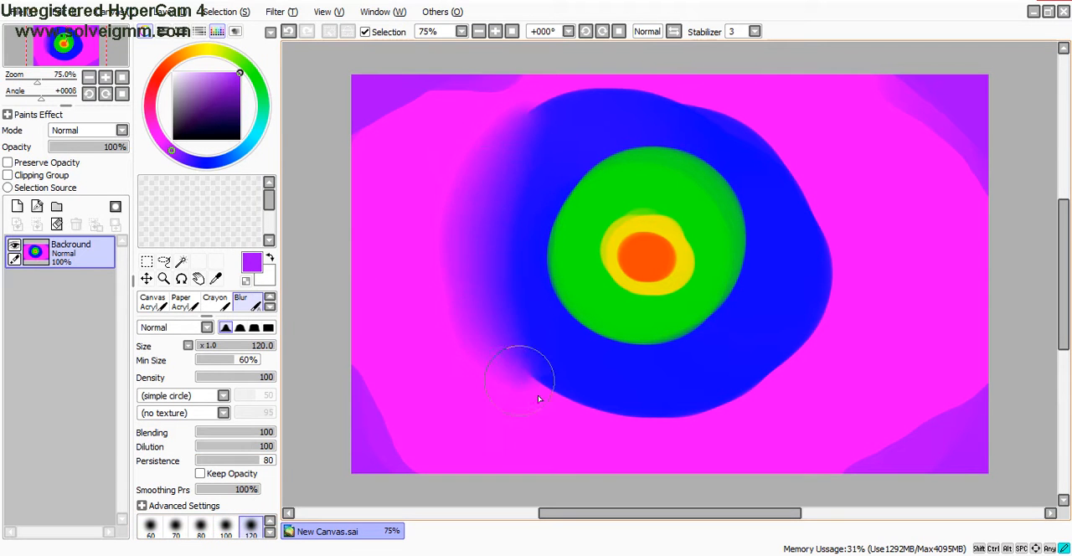
pyautogui.moveTo(519, 398); pyautogui.dragTo(829, 268)
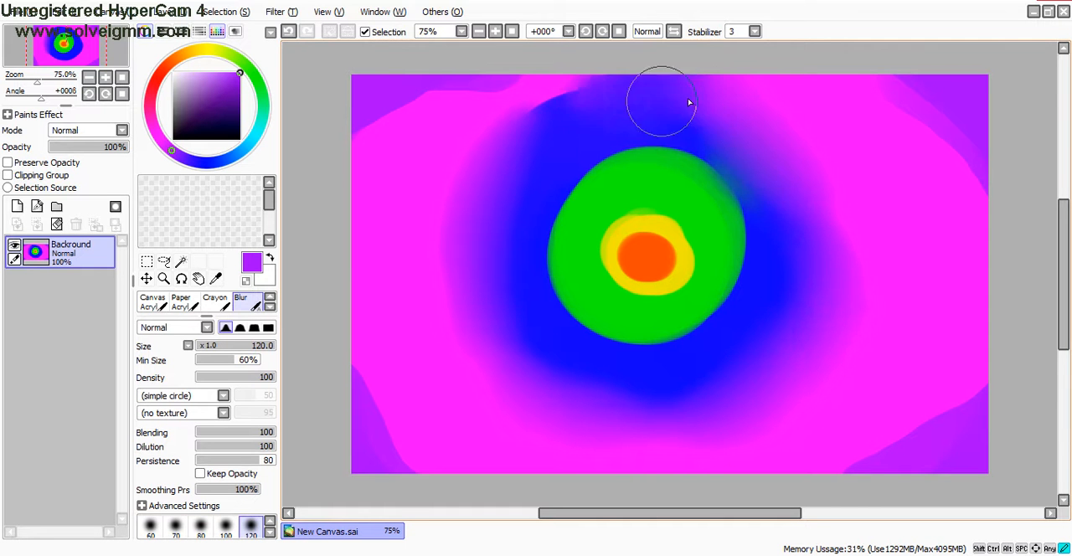
pyautogui.moveTo(661, 100); pyautogui.dragTo(557, 243)
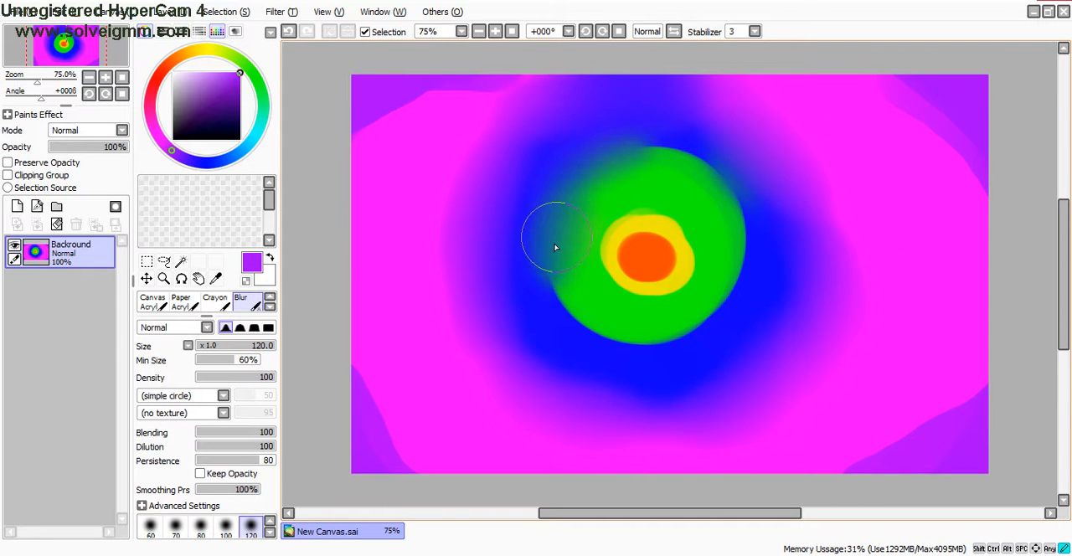
pyautogui.moveTo(557, 239); pyautogui.dragTo(725, 186)
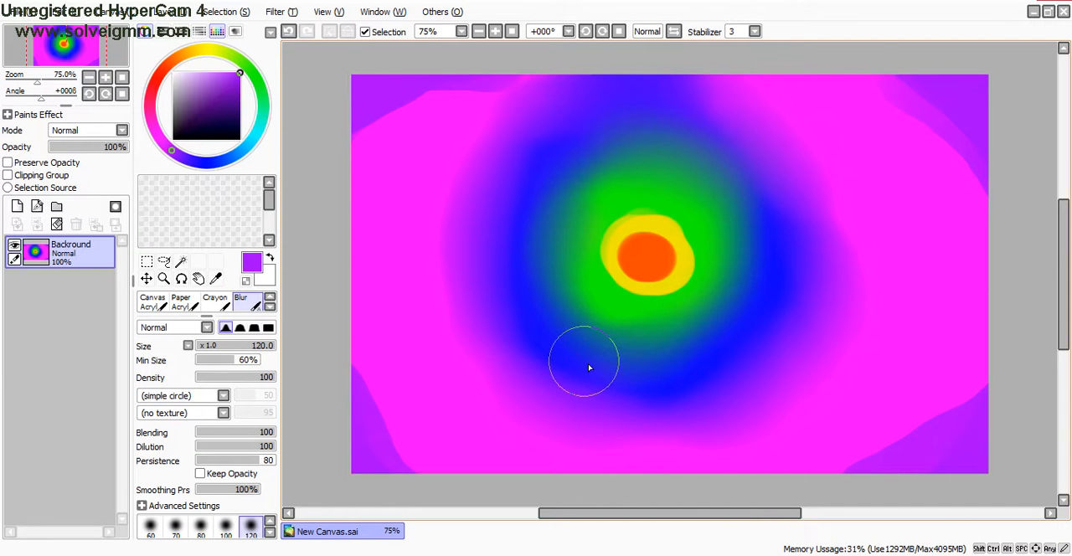
# Step: With a smaller blur size, soften the yellow ring into the green
pyautogui.click(200, 526)
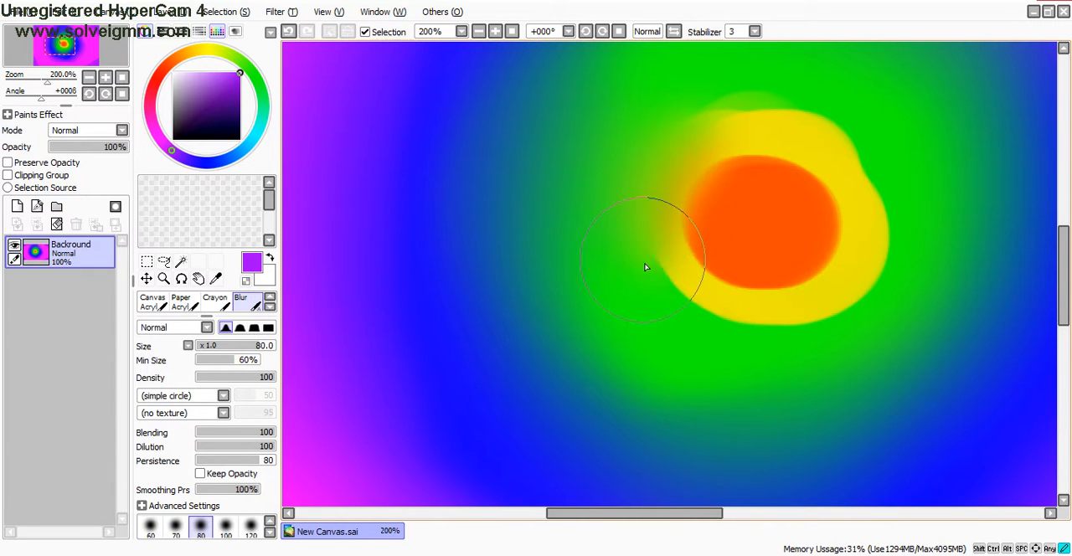
pyautogui.moveTo(645, 266); pyautogui.dragTo(433, 279)
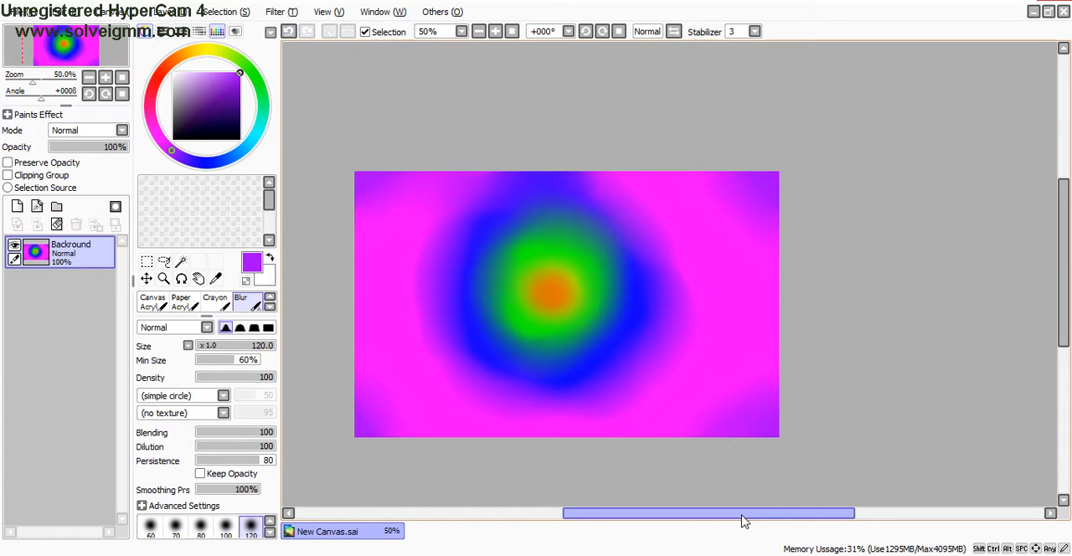
pyautogui.moveTo(708, 513); pyautogui.dragTo(683, 513)
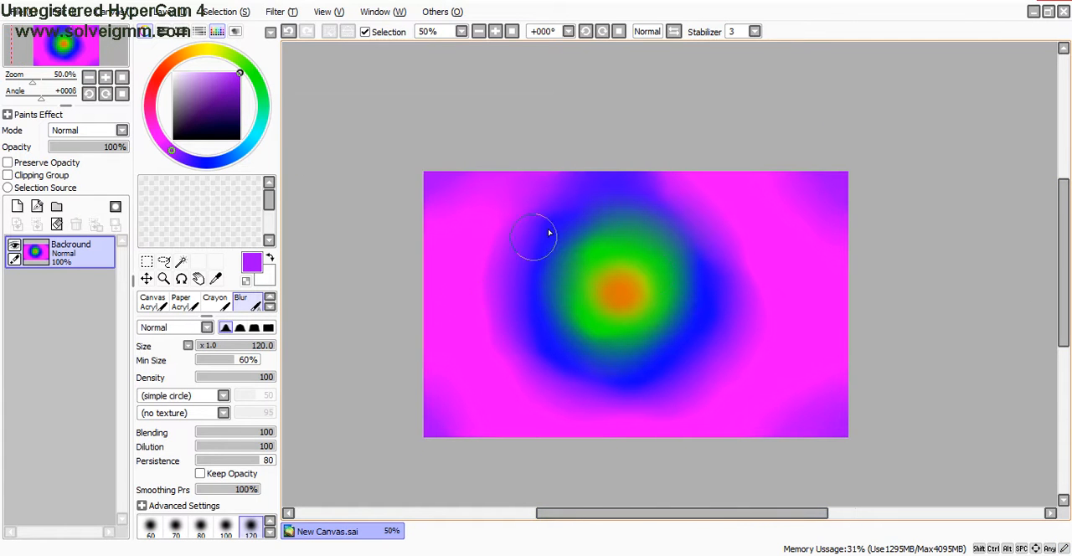
pyautogui.moveTo(431, 210)
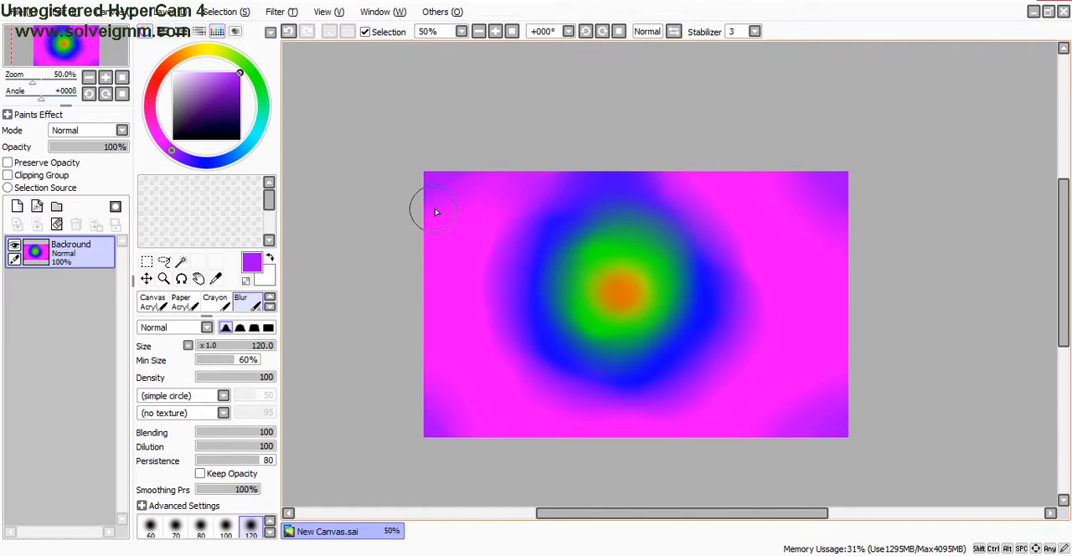
pyautogui.moveTo(628, 335)
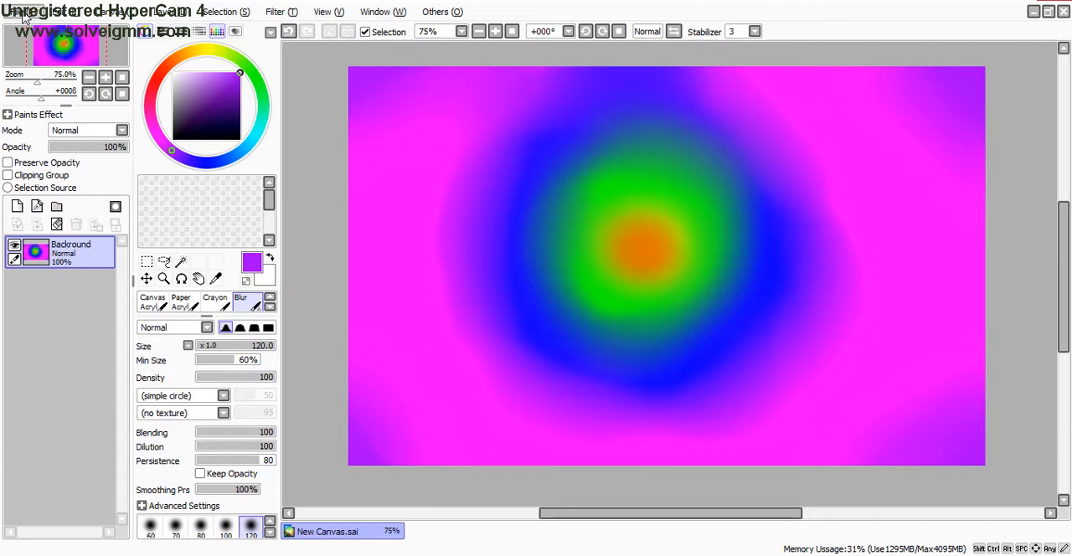
pyautogui.moveTo(677, 289)
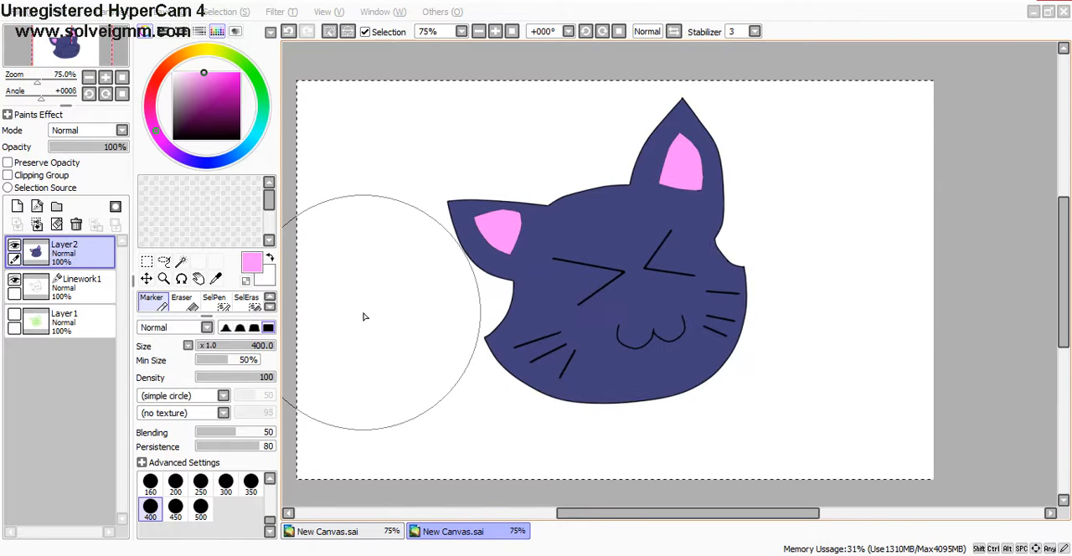
pyautogui.moveTo(182, 338)
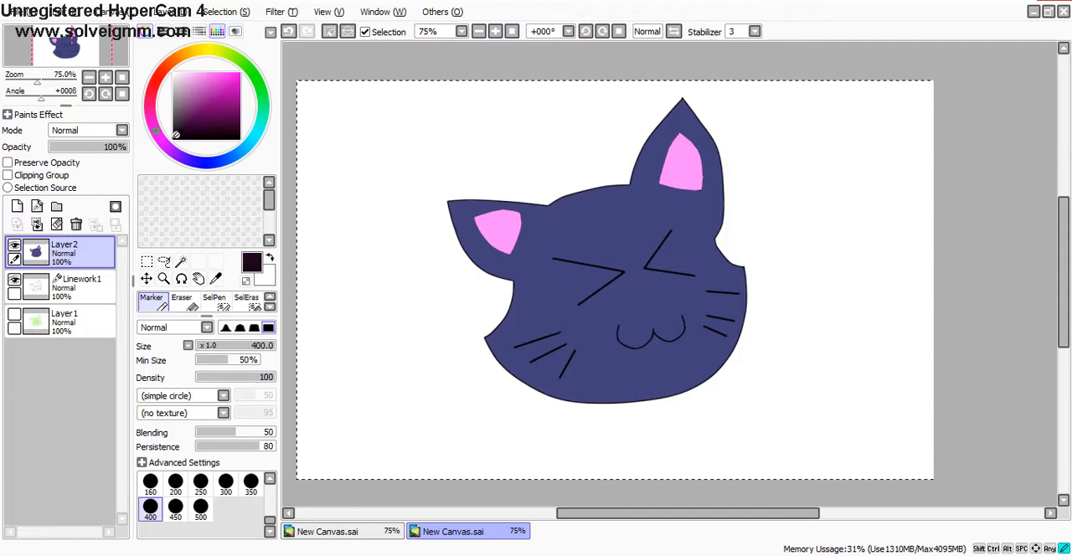
# Step: Switch to the soft Crayon and enlarge it to size 120
pyautogui.click(215, 299)
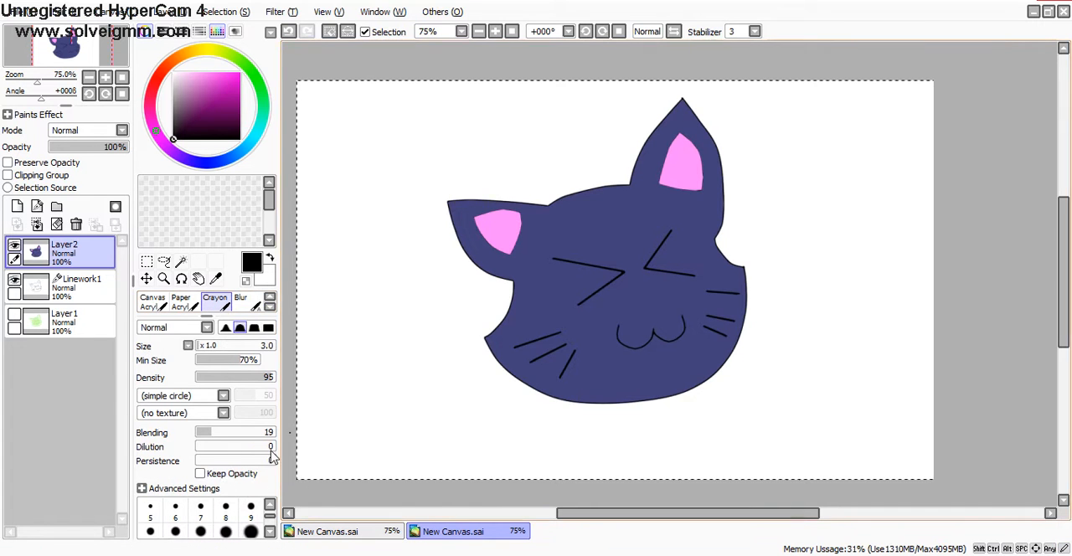
pyautogui.click(251, 509)
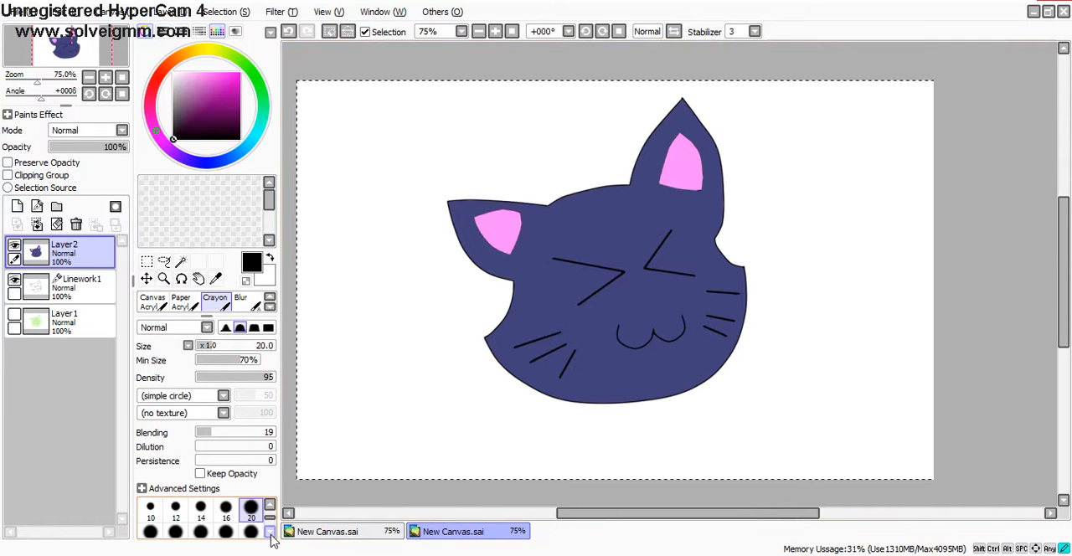
pyautogui.click(270, 533)
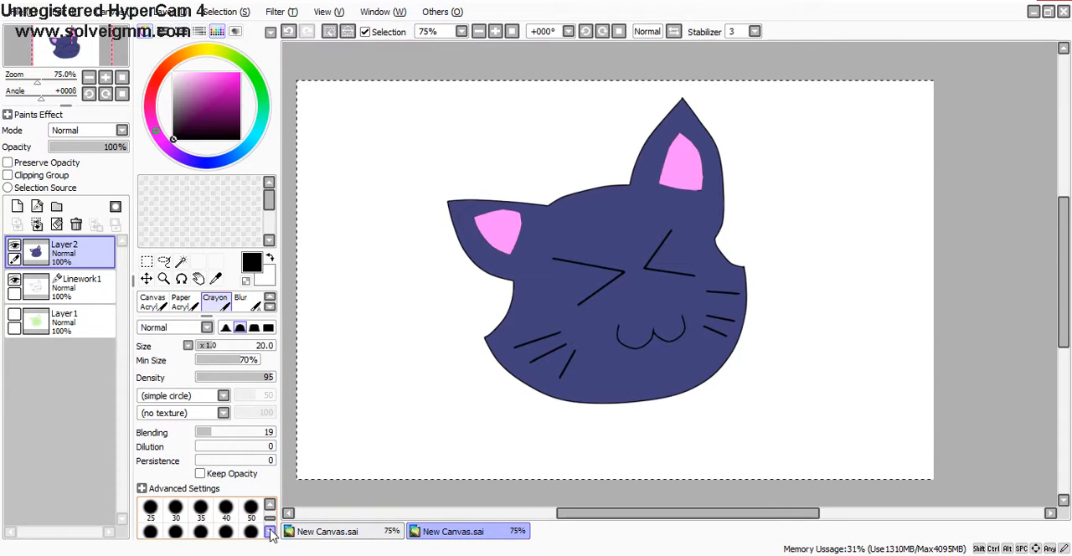
pyautogui.click(251, 508)
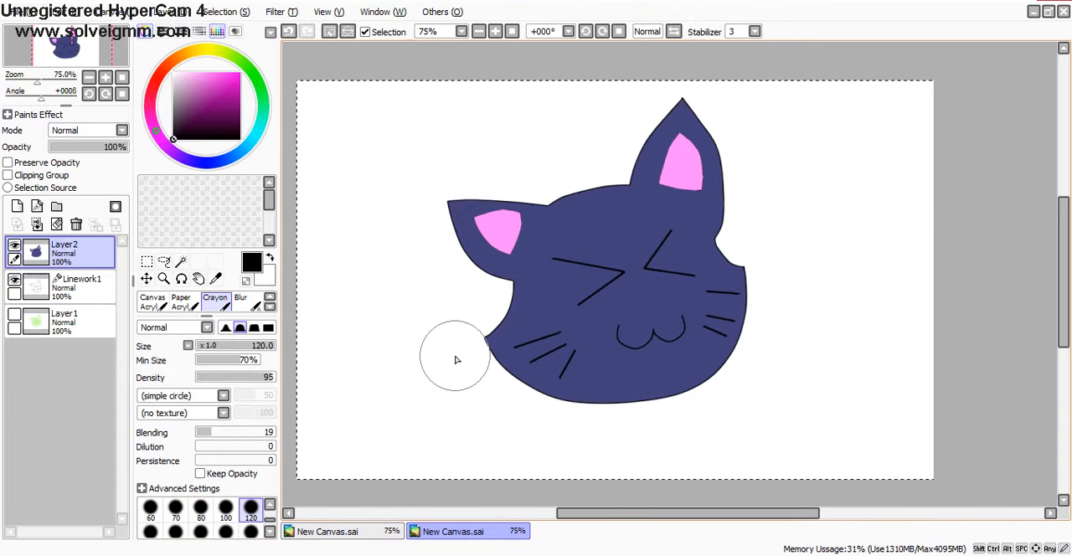
pyautogui.moveTo(436, 357)
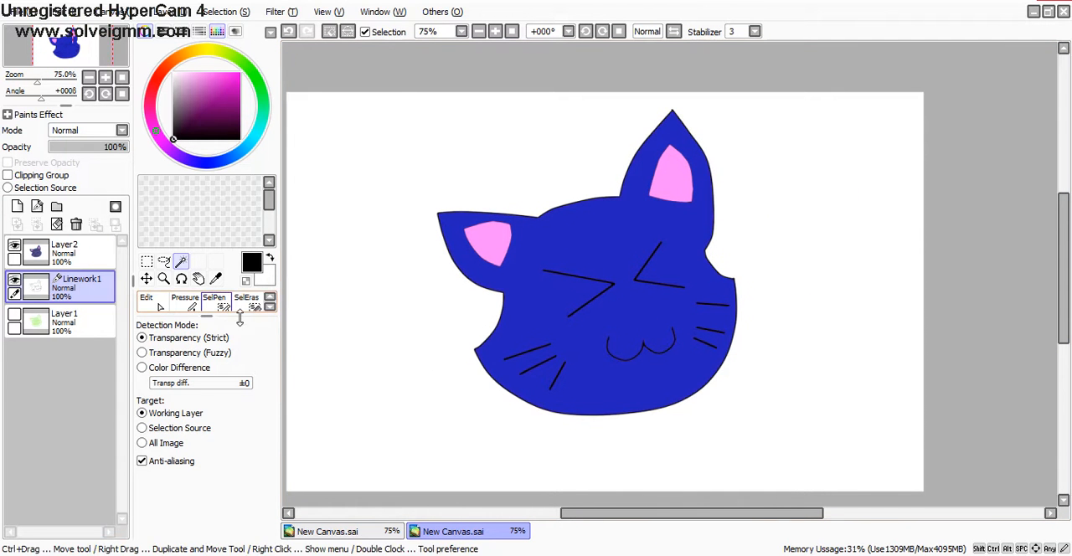
# Step: Add Layer3 above the cat's colour layer and reselect the Crayon
pyautogui.click(65, 252)
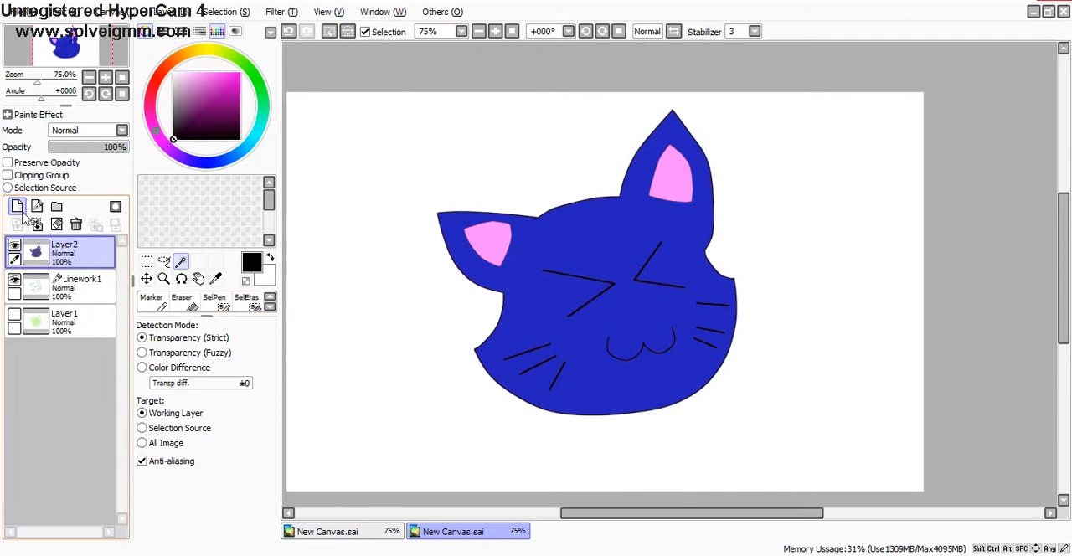
pyautogui.click(16, 207)
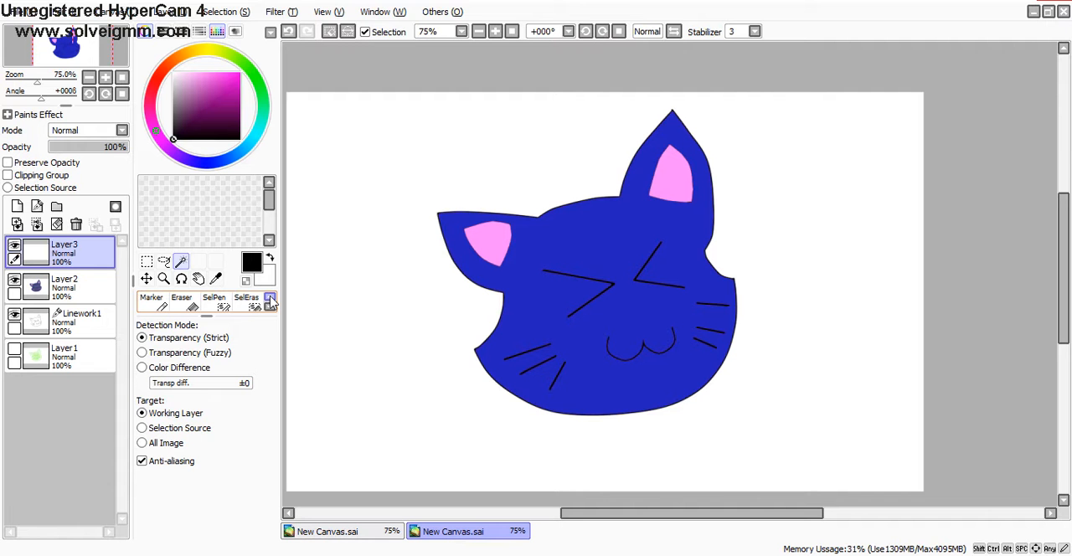
pyautogui.click(270, 299)
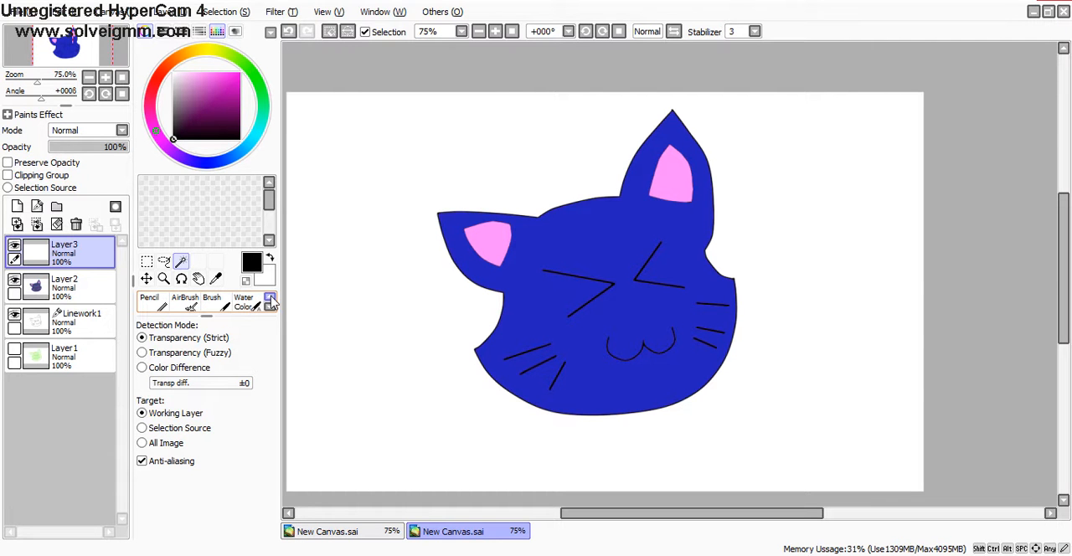
pyautogui.click(149, 300)
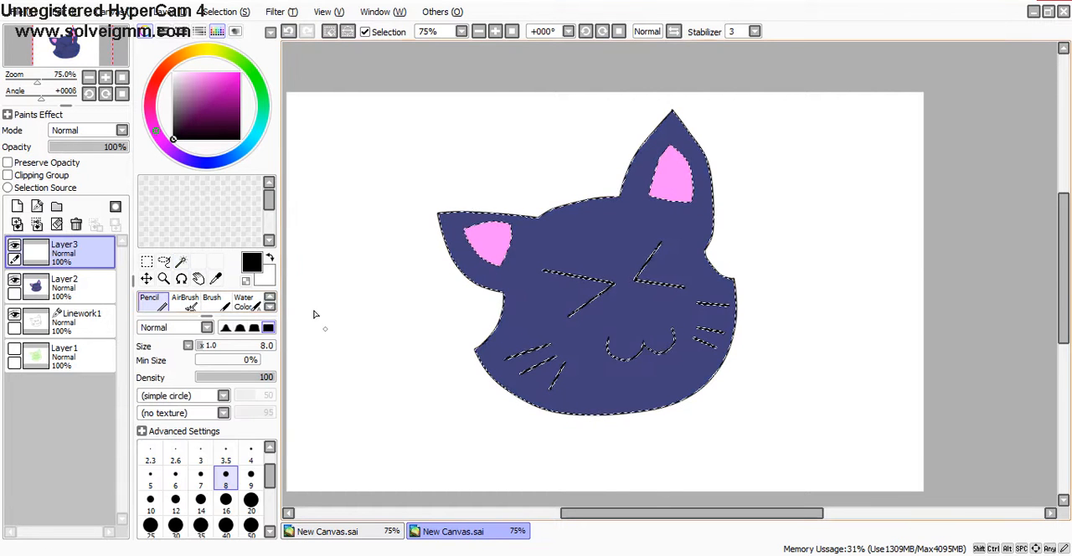
pyautogui.click(269, 298)
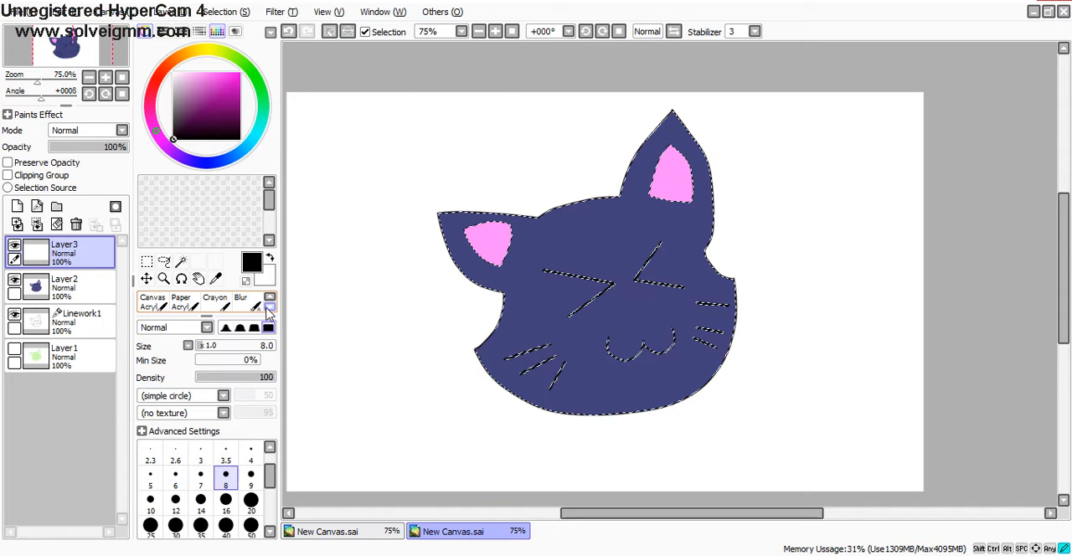
pyautogui.click(214, 297)
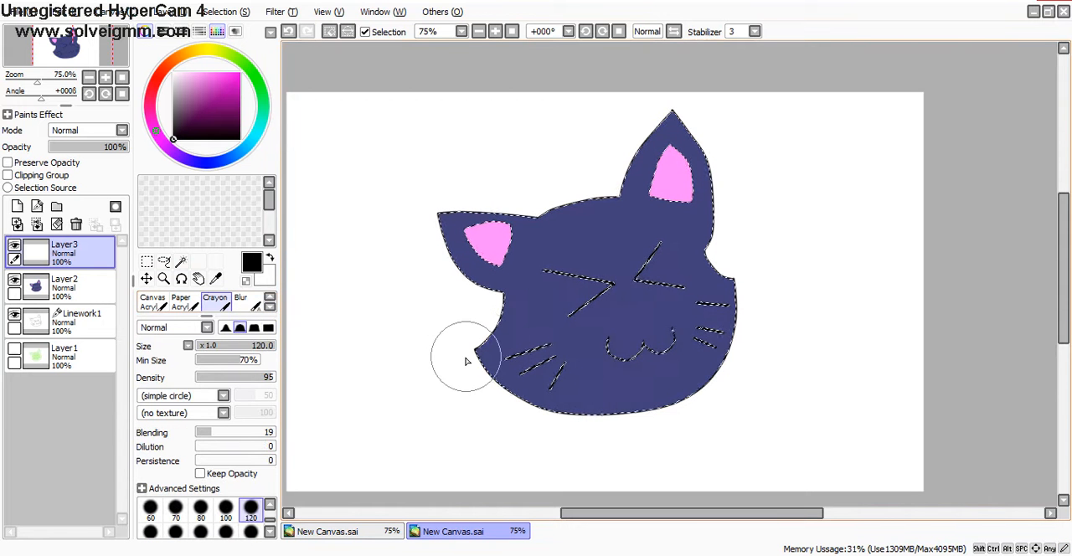
# Step: Shade the cat's lower edge and both closed eye lines with black crayon
pyautogui.moveTo(467, 361); pyautogui.dragTo(764, 269)
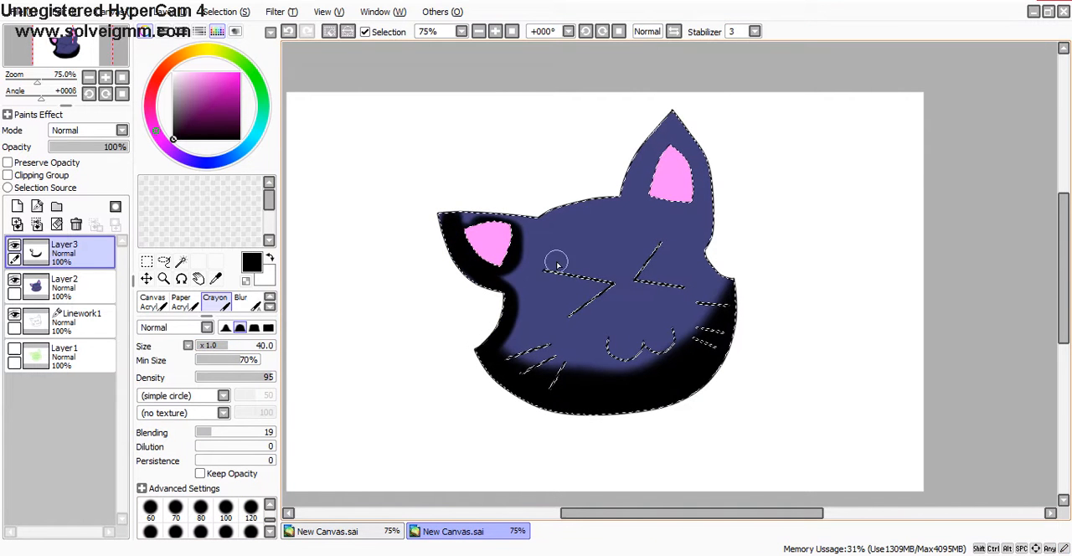
pyautogui.moveTo(557, 262); pyautogui.dragTo(624, 281)
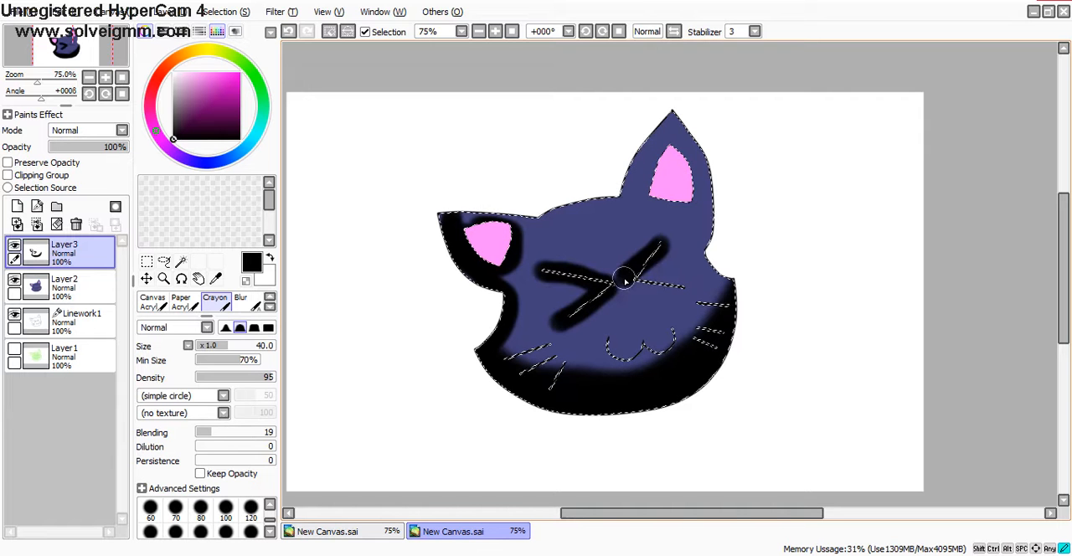
pyautogui.moveTo(624, 281); pyautogui.dragTo(649, 346)
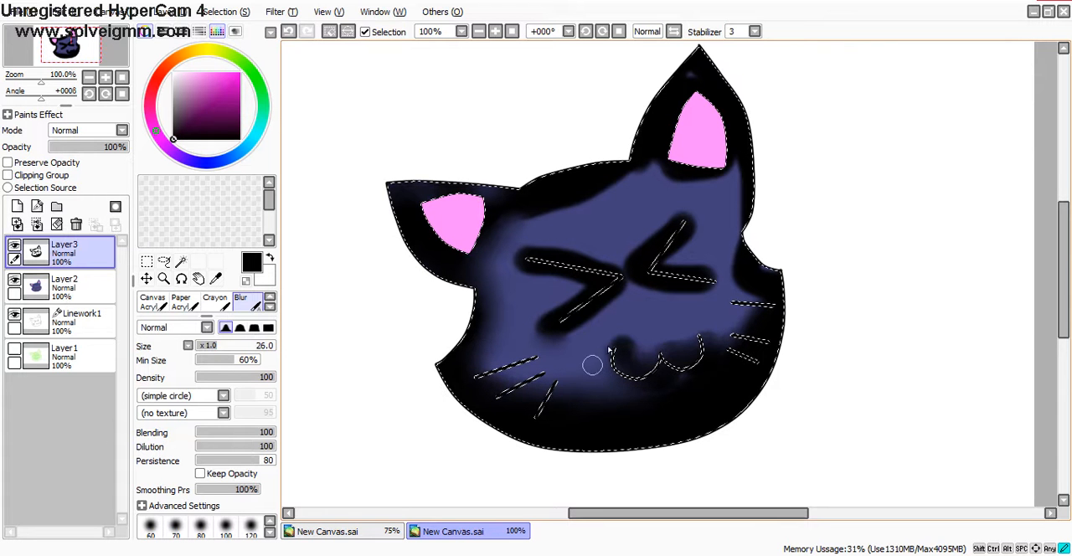
# Step: Smudge the black shading near the cat's mouth into the purple
pyautogui.moveTo(592, 364); pyautogui.dragTo(647, 390)
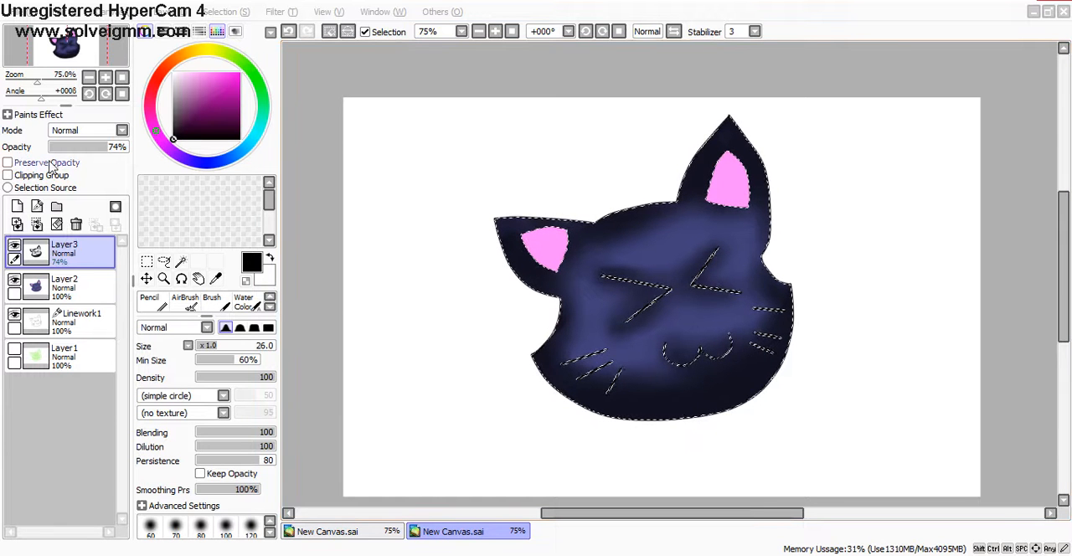
# Step: Set Layer3's opacity to 58% and switch back to the rainbow gradient canvas
pyautogui.moveTo(92, 146); pyautogui.dragTo(65, 147)
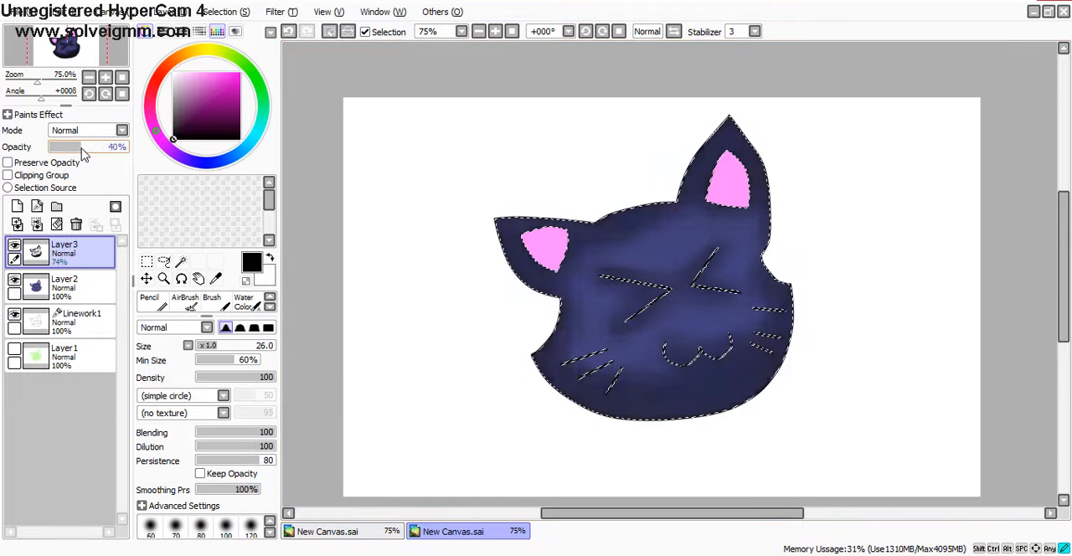
pyautogui.moveTo(67, 146); pyautogui.dragTo(88, 146)
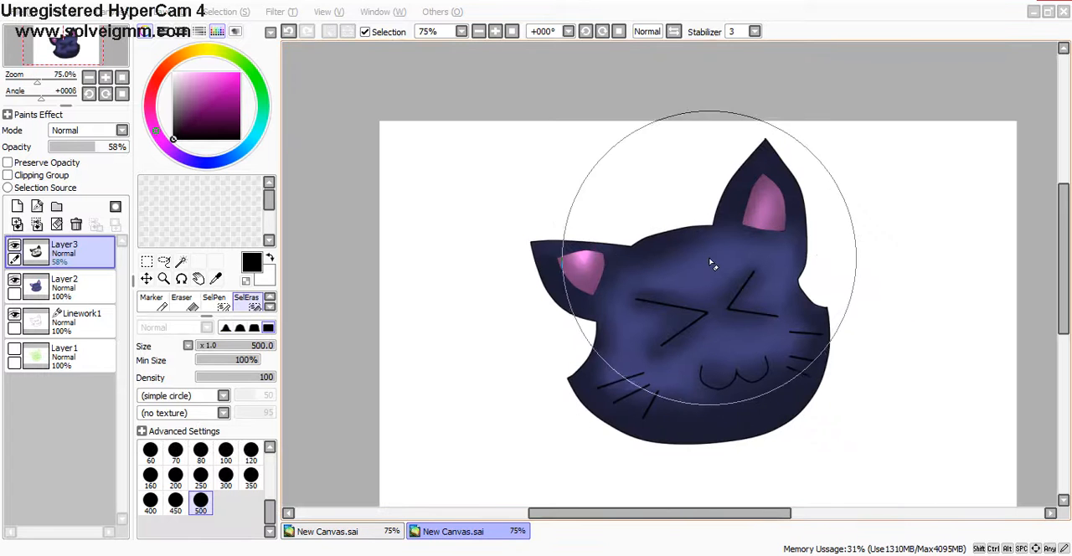
pyautogui.moveTo(184, 272)
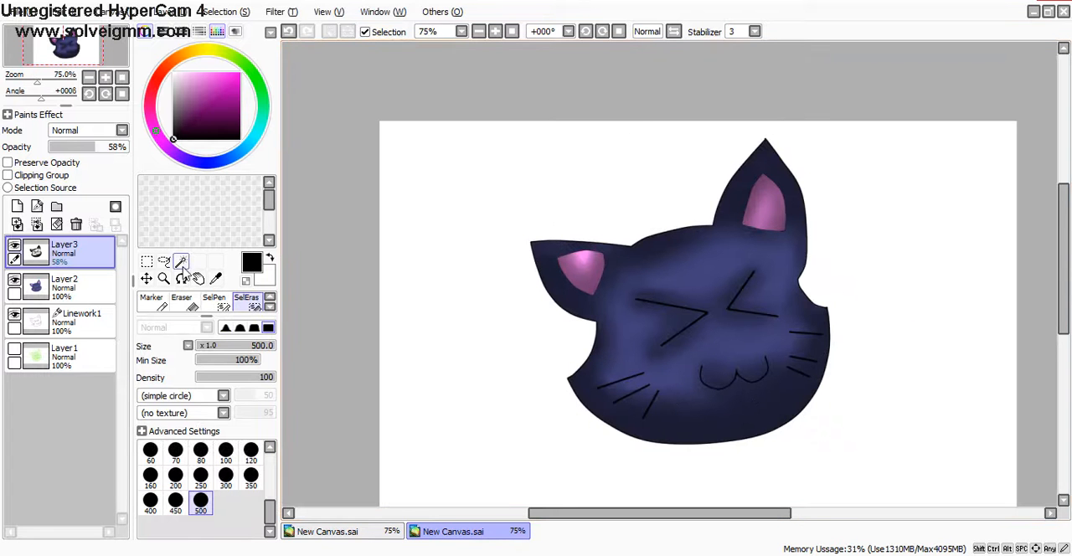
pyautogui.click(327, 531)
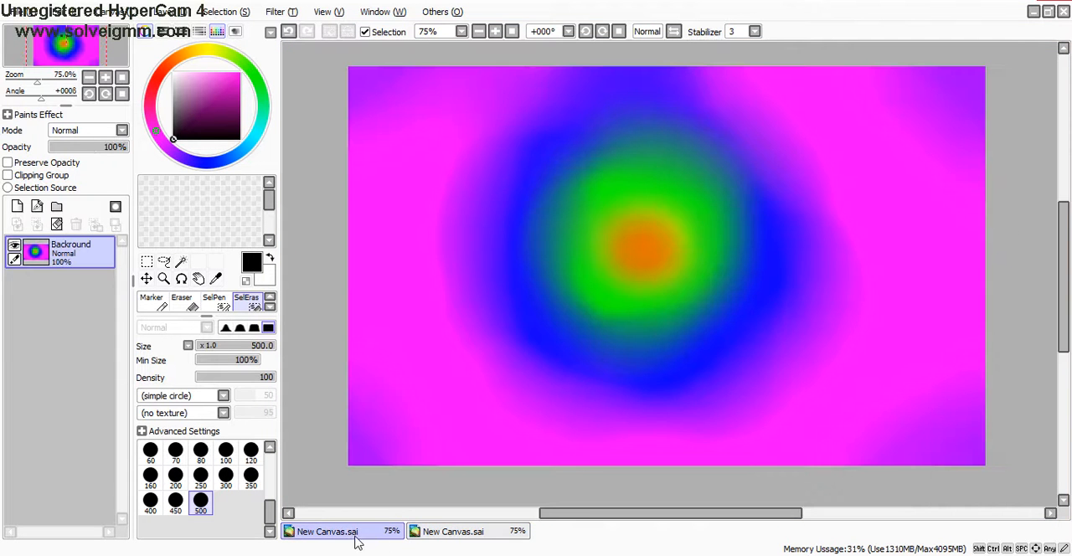